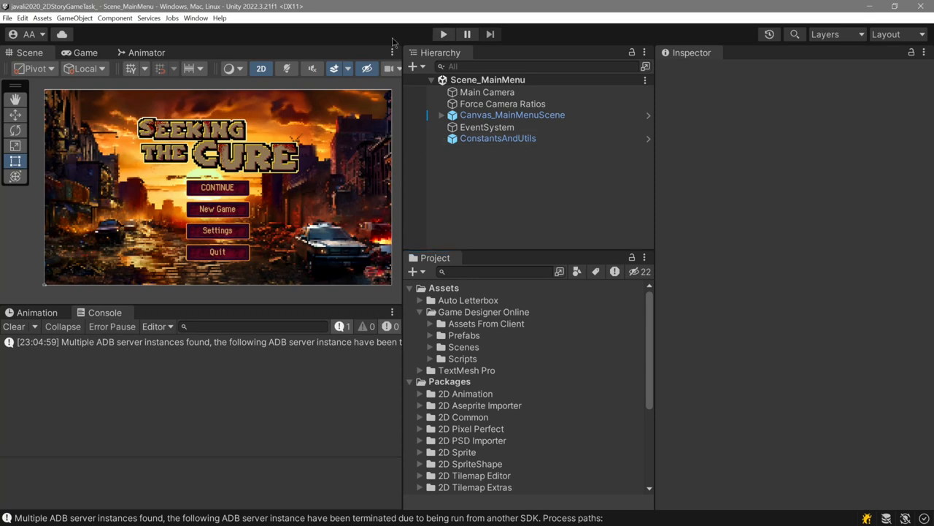
mouse_move(394, 44)
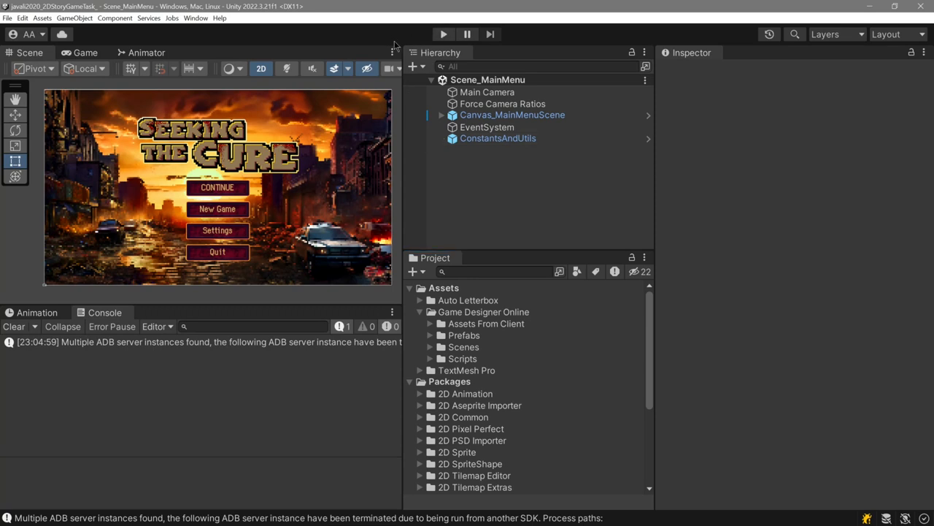
Step: Enter play mode to test-run the Seeking the Cure main menu scene
click(443, 34)
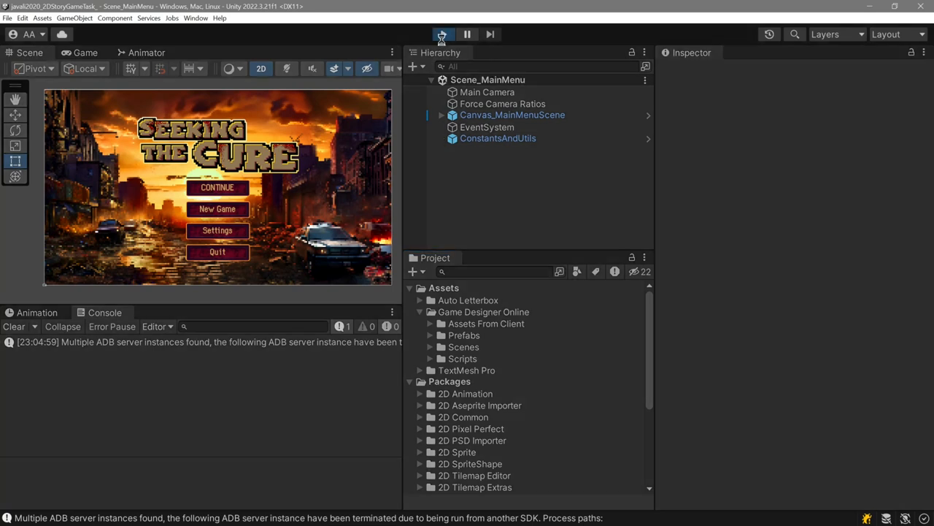
click(443, 34)
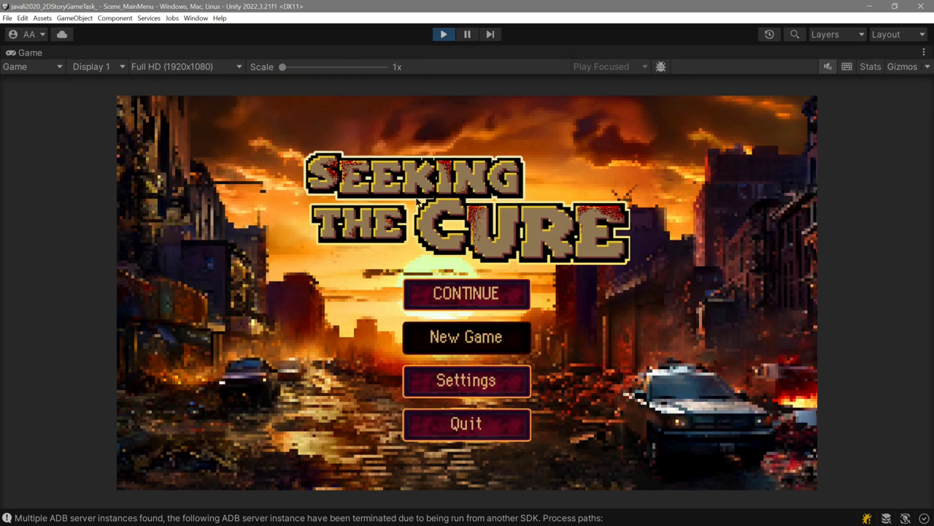
mouse_move(717, 312)
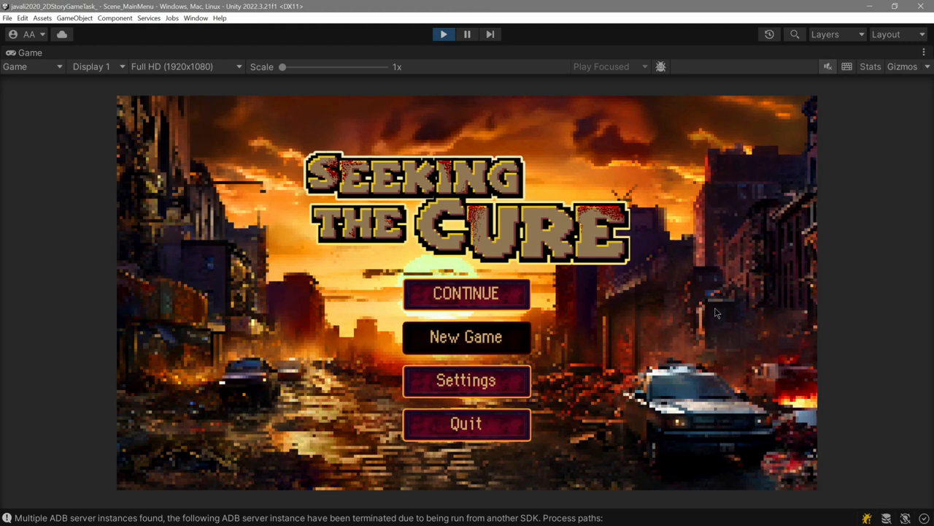
mouse_move(700, 310)
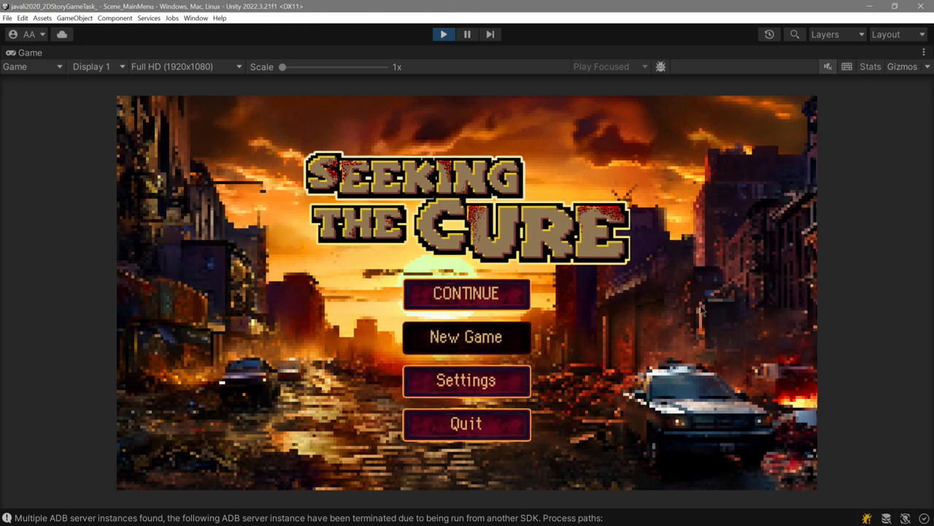
mouse_move(653, 283)
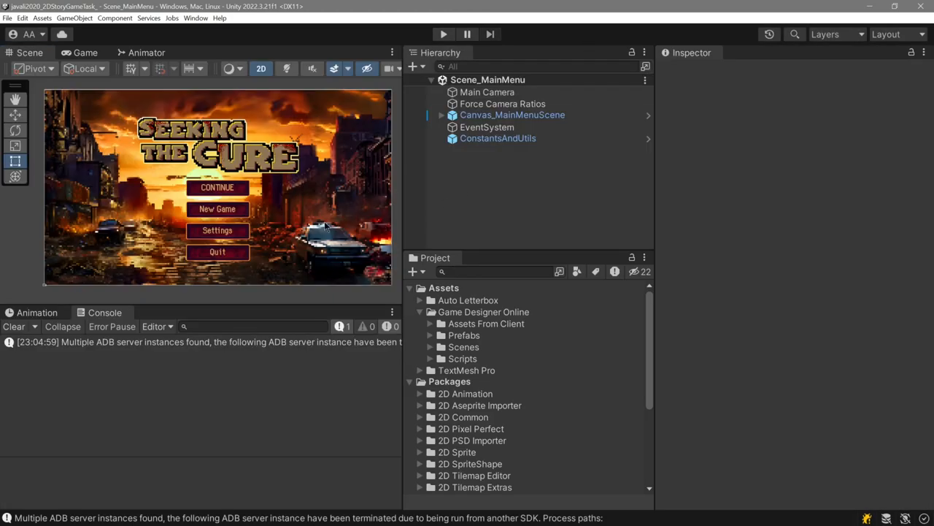
Step: Expand Canvas_MainMenuScene to show its children and collapse the Packages folder
click(512, 114)
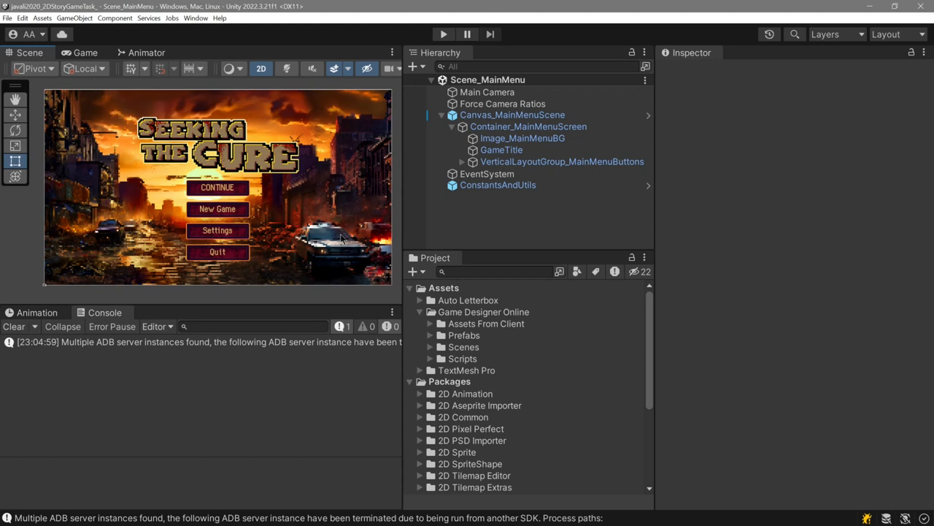
click(409, 381)
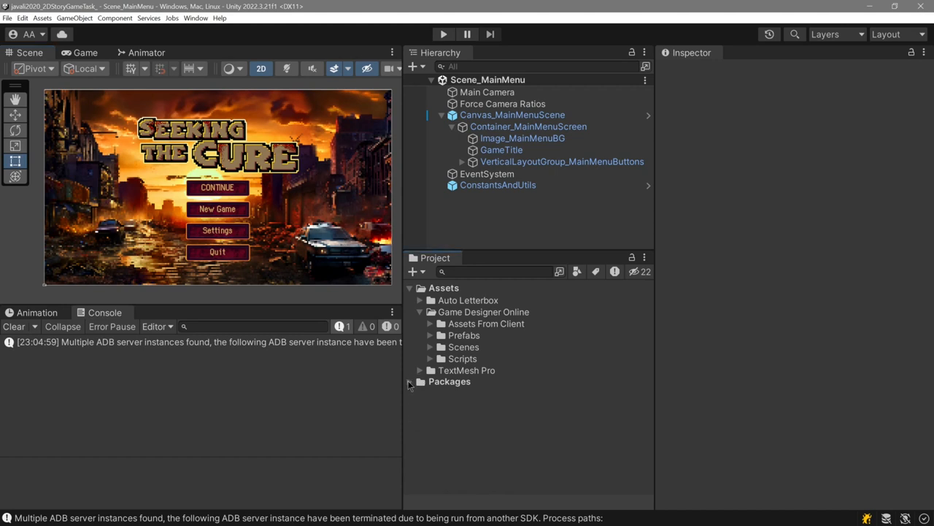
mouse_move(433, 348)
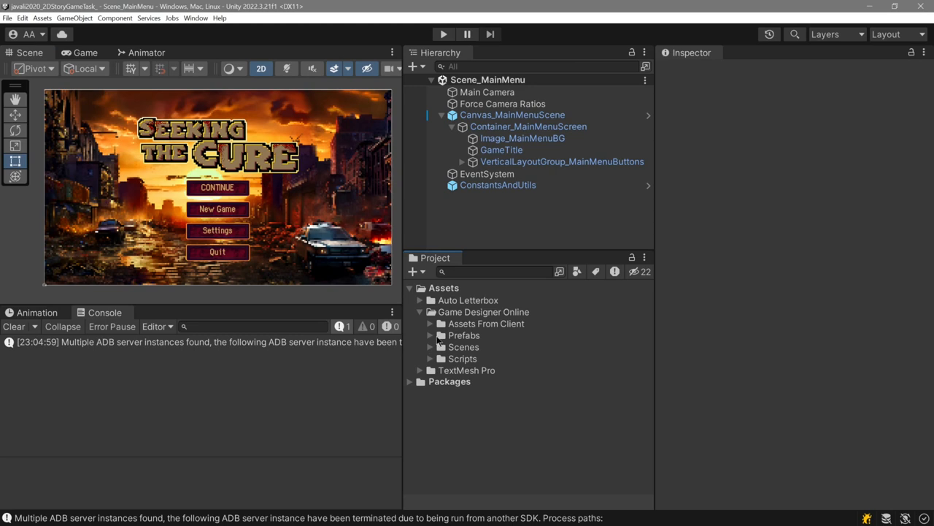
mouse_move(559, 353)
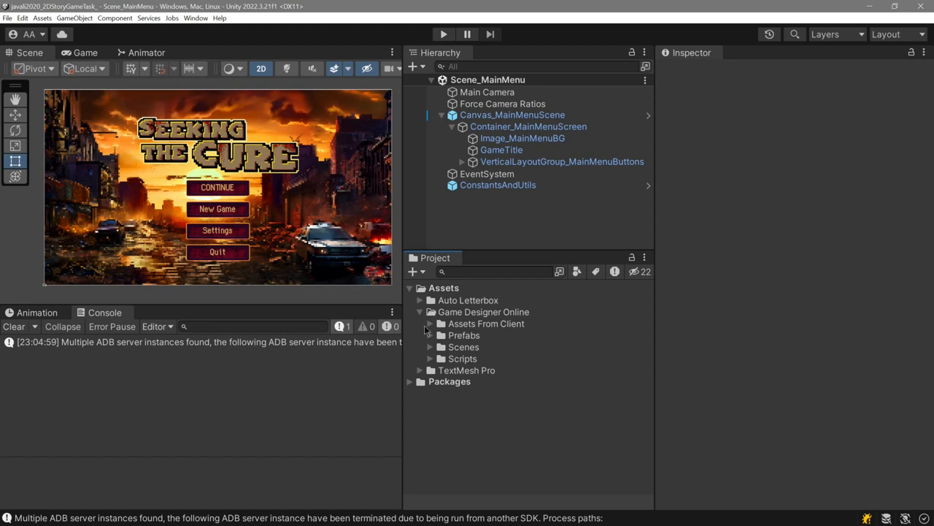
mouse_move(429, 340)
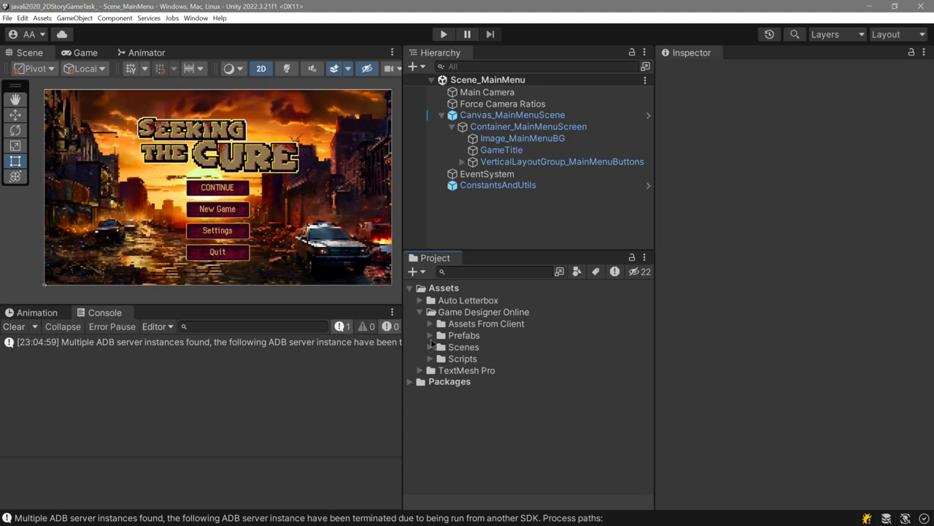
Step: Drill into Assets From Client down to the Settings mockups and open Basic Settings
click(487, 323)
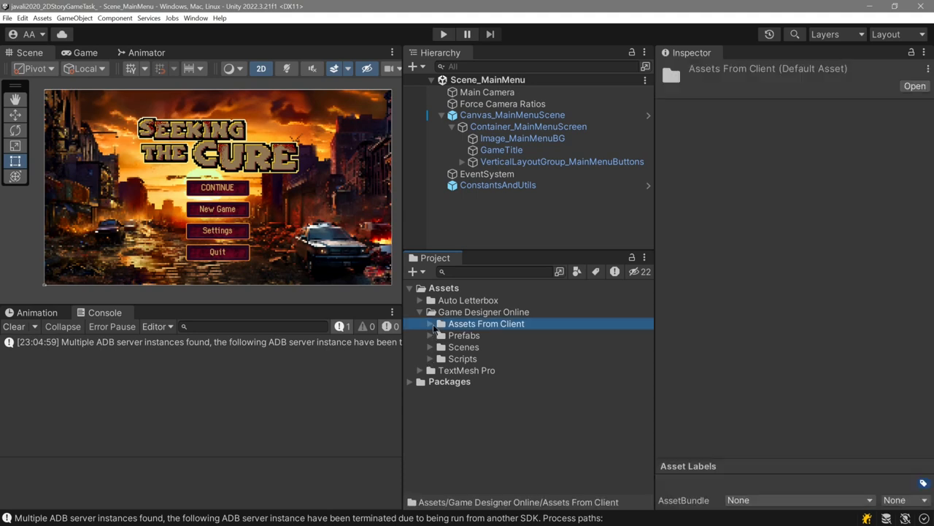
click(432, 323)
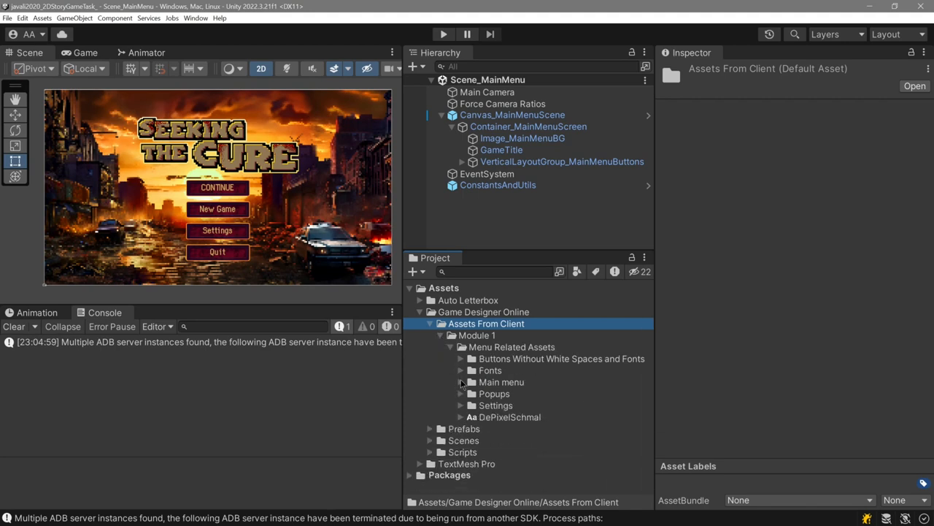
click(462, 405)
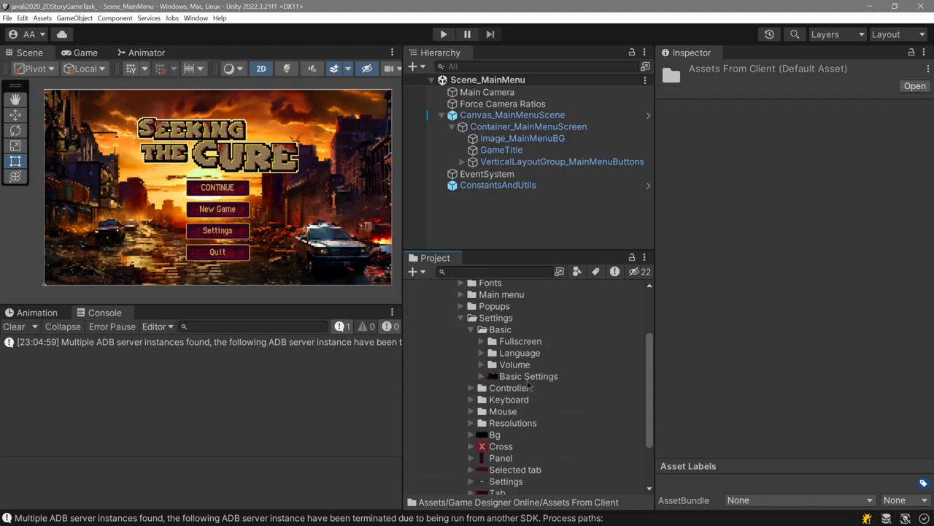
click(528, 375)
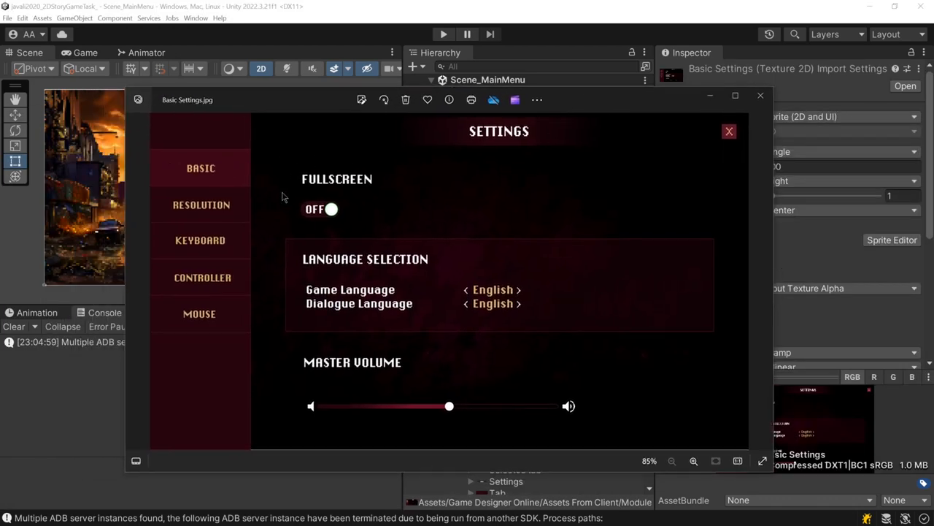
mouse_move(226, 179)
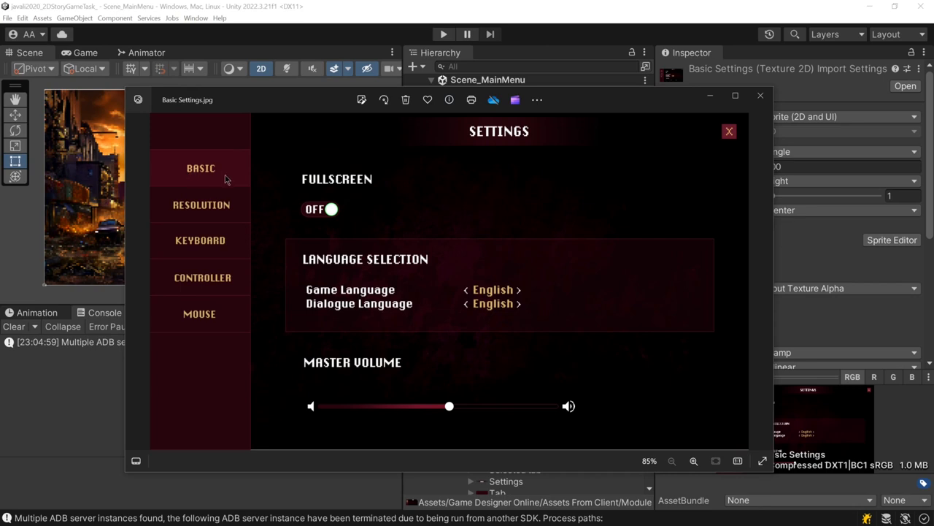
mouse_move(256, 181)
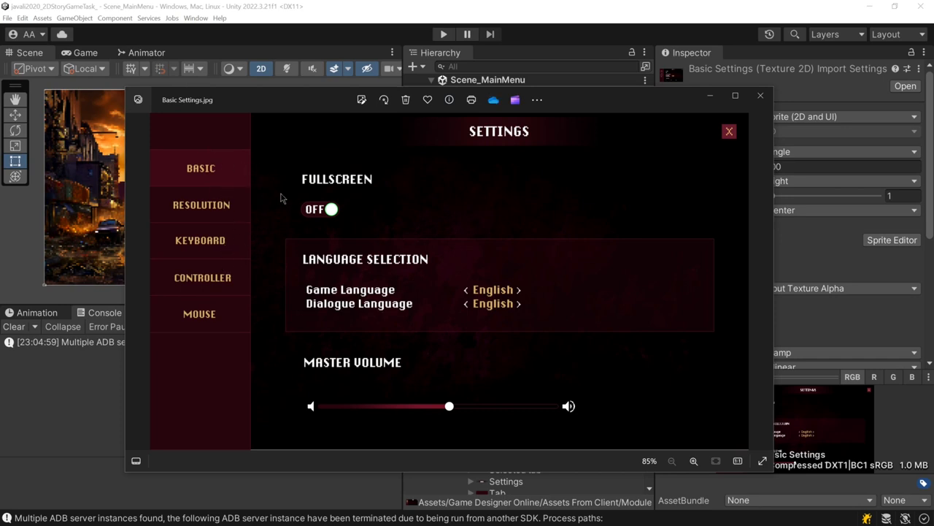
mouse_move(462, 189)
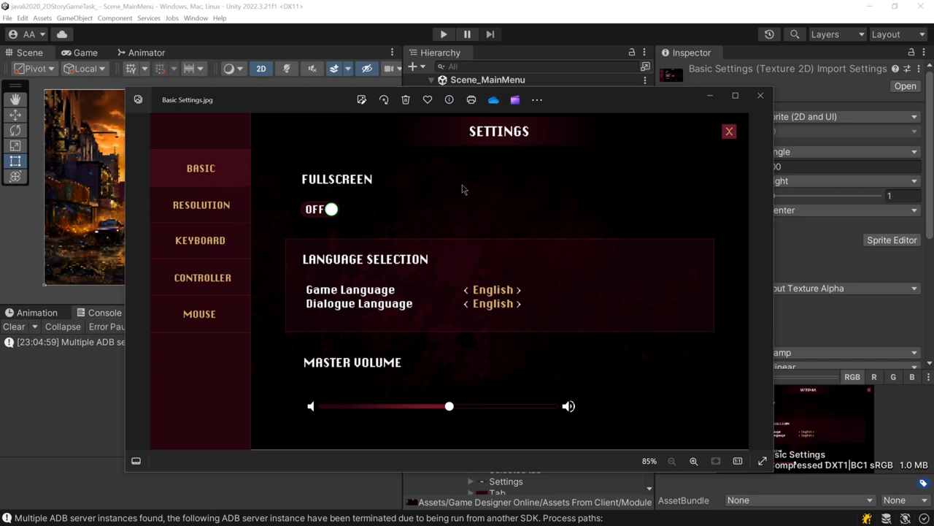
mouse_move(237, 144)
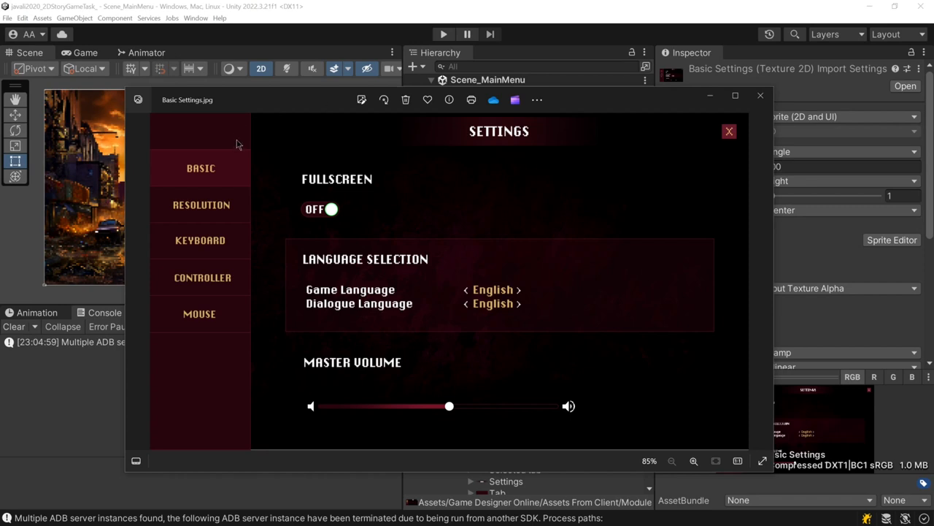
mouse_move(240, 182)
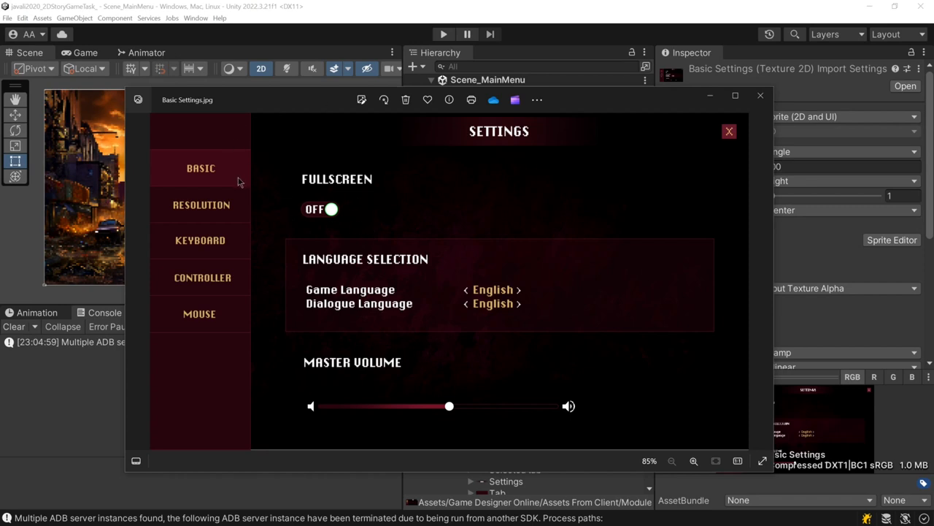
mouse_move(430, 192)
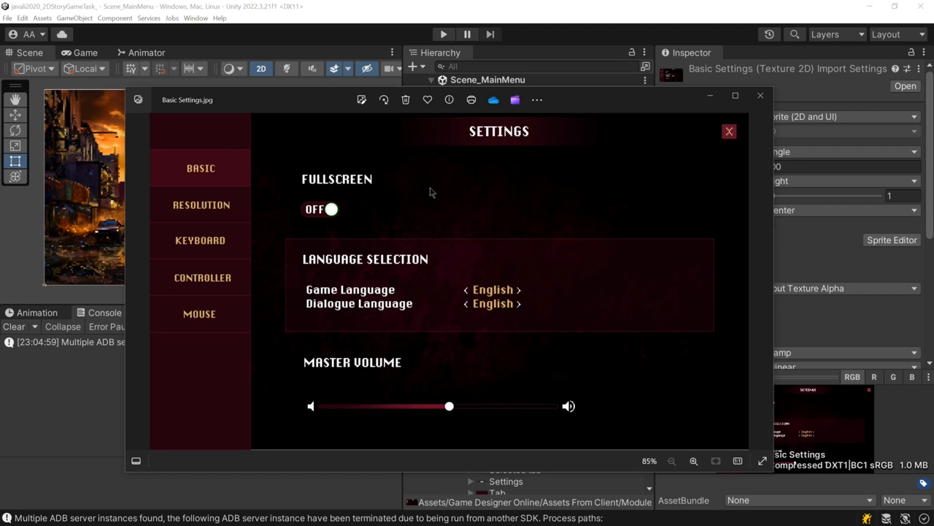
mouse_move(223, 189)
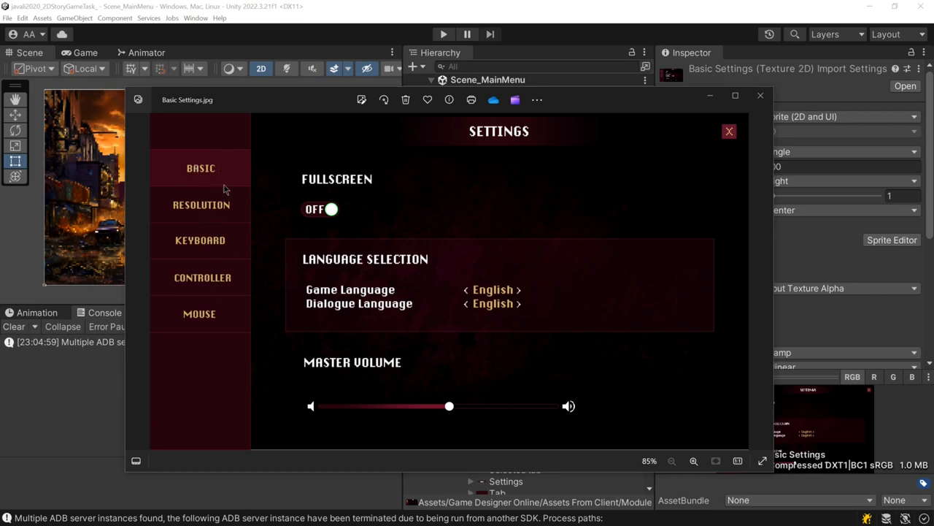
mouse_move(206, 254)
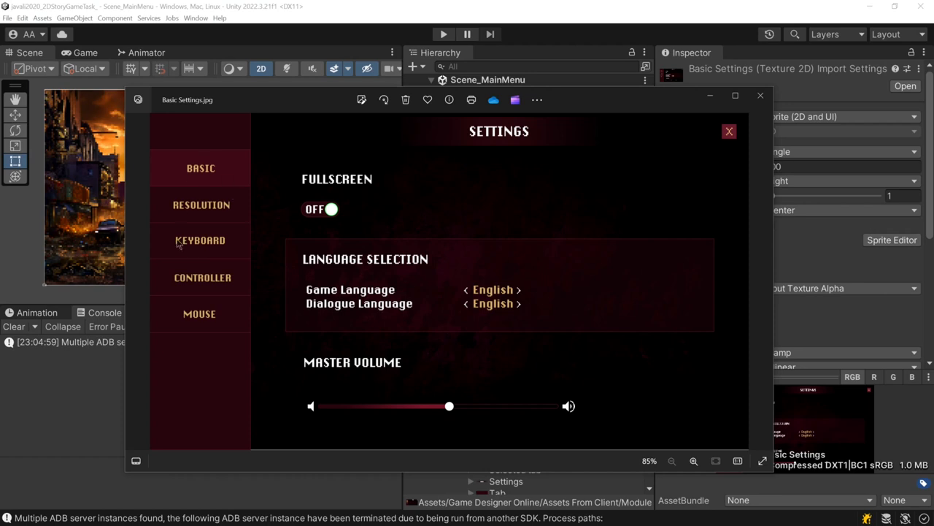
mouse_move(194, 297)
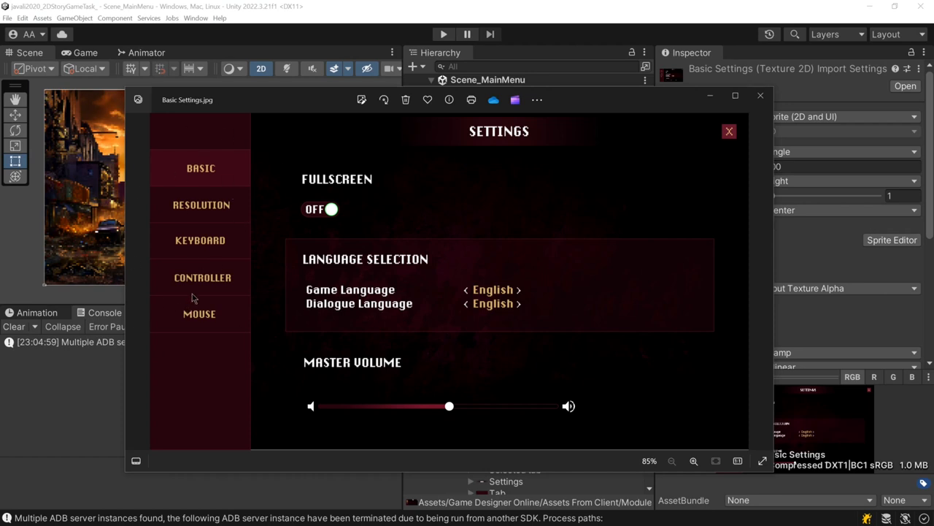
mouse_move(406, 192)
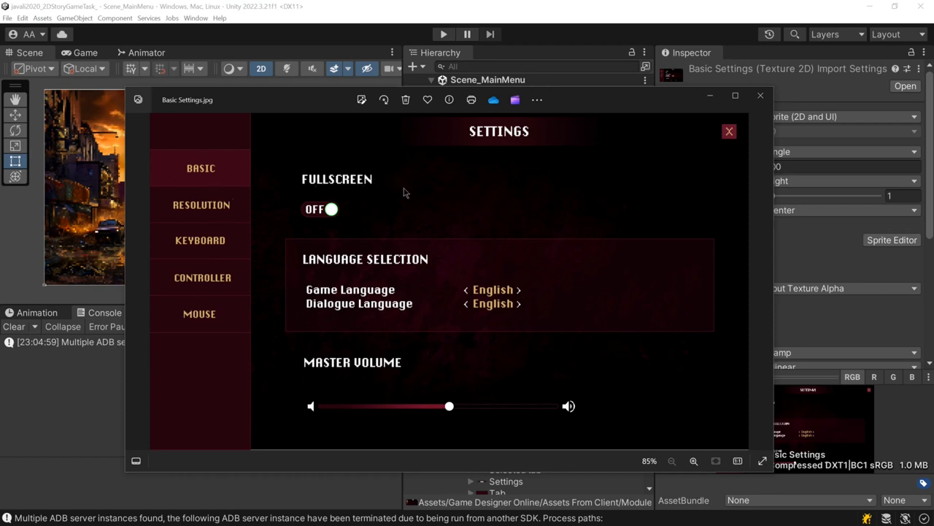
mouse_move(348, 184)
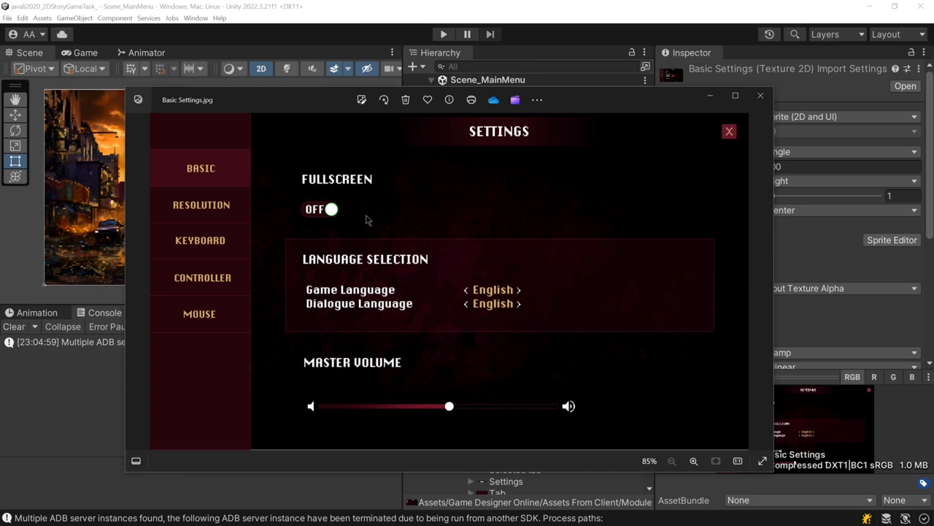
mouse_move(374, 211)
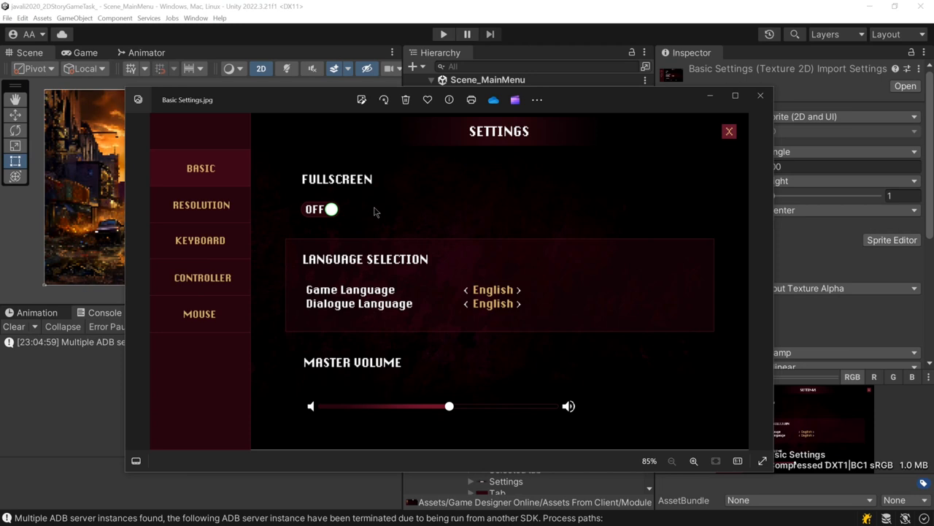
mouse_move(429, 210)
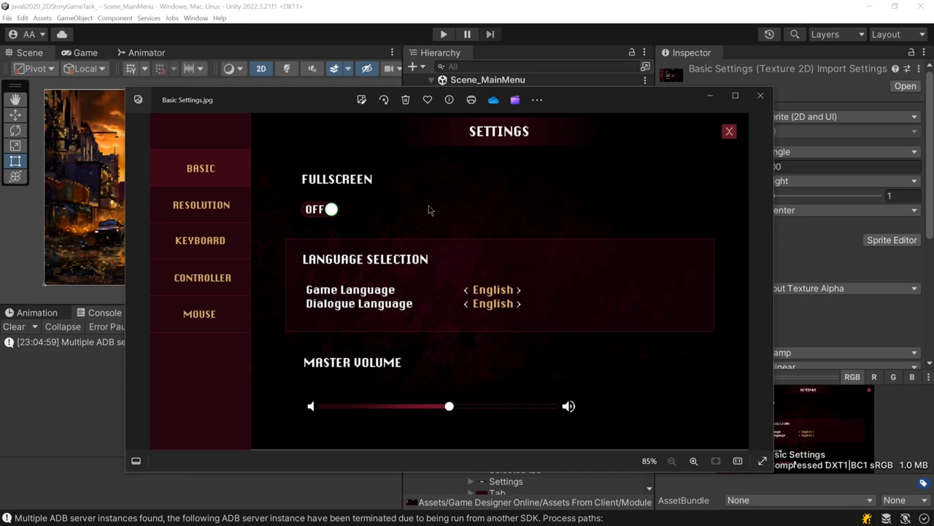
mouse_move(426, 214)
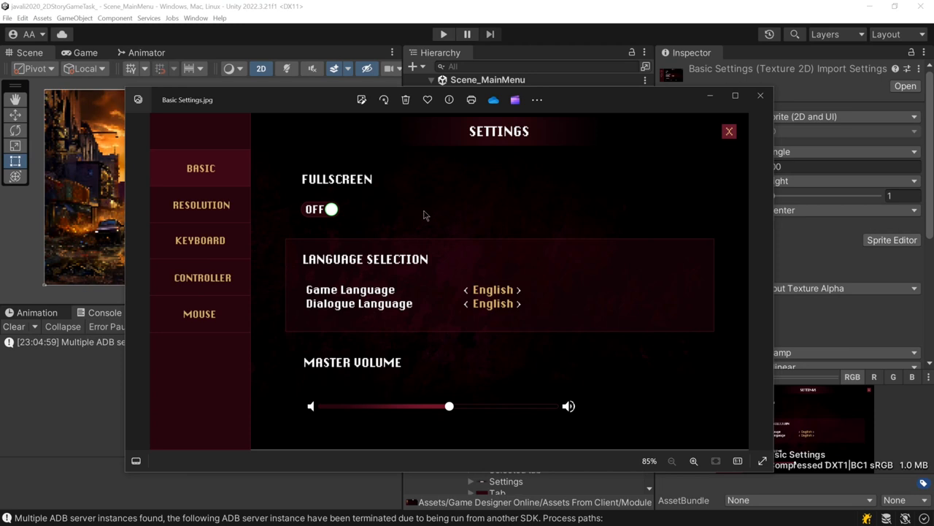
mouse_move(422, 213)
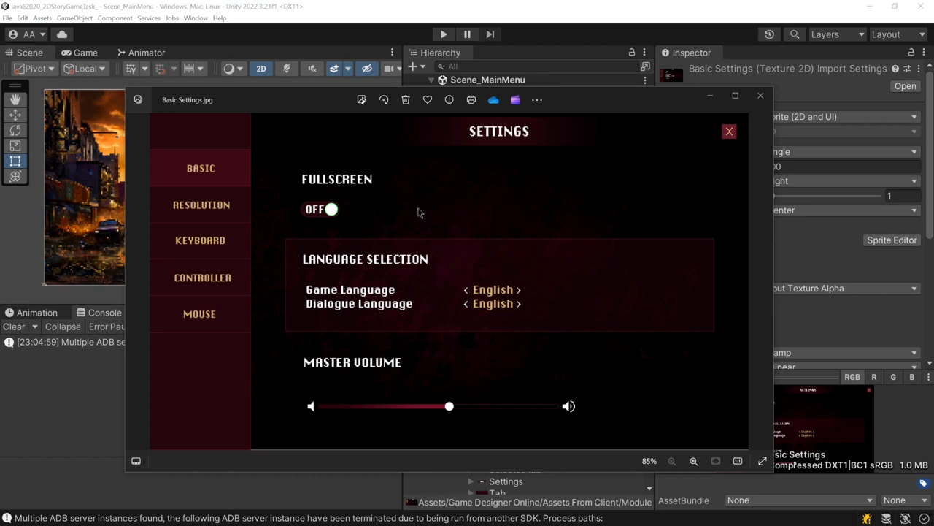
mouse_move(263, 204)
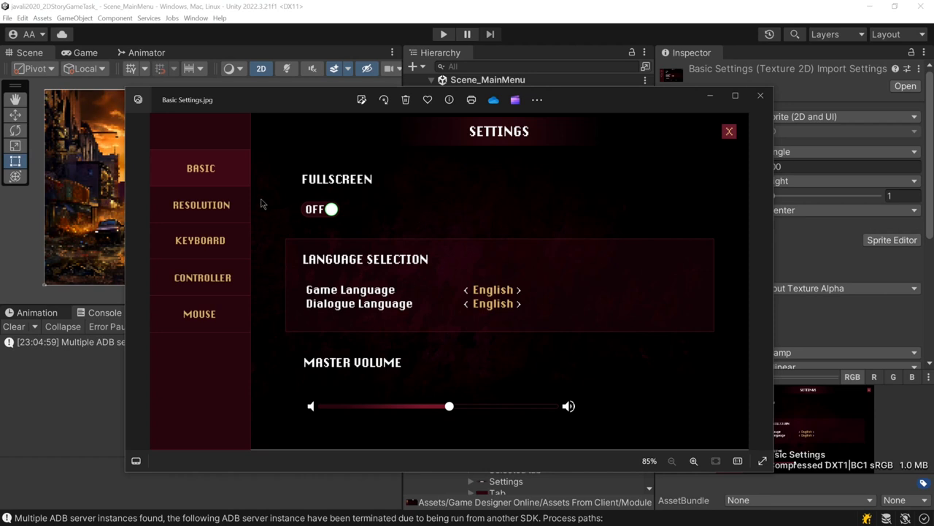
mouse_move(482, 213)
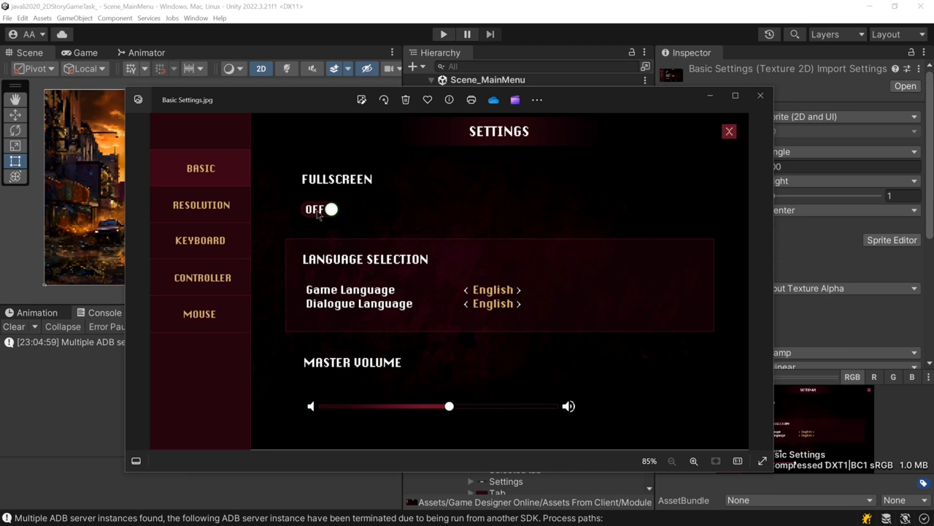
mouse_move(383, 208)
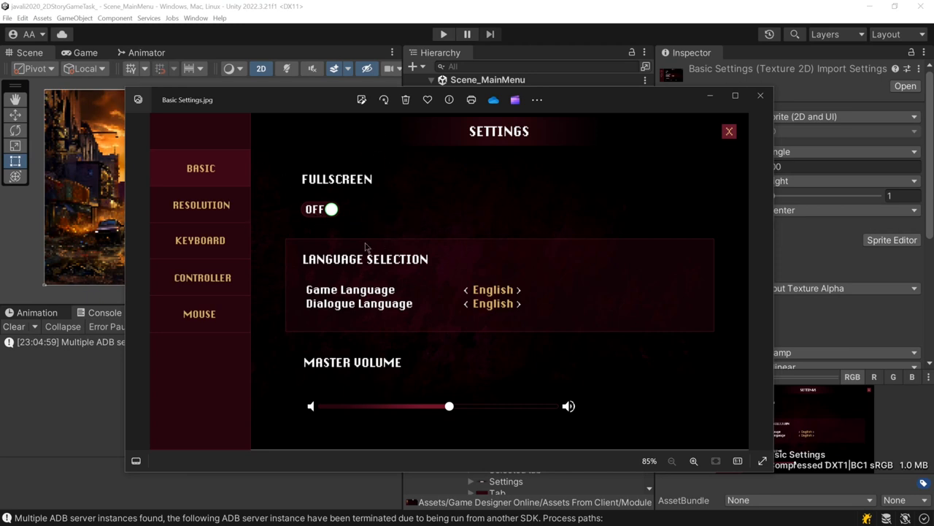
mouse_move(431, 214)
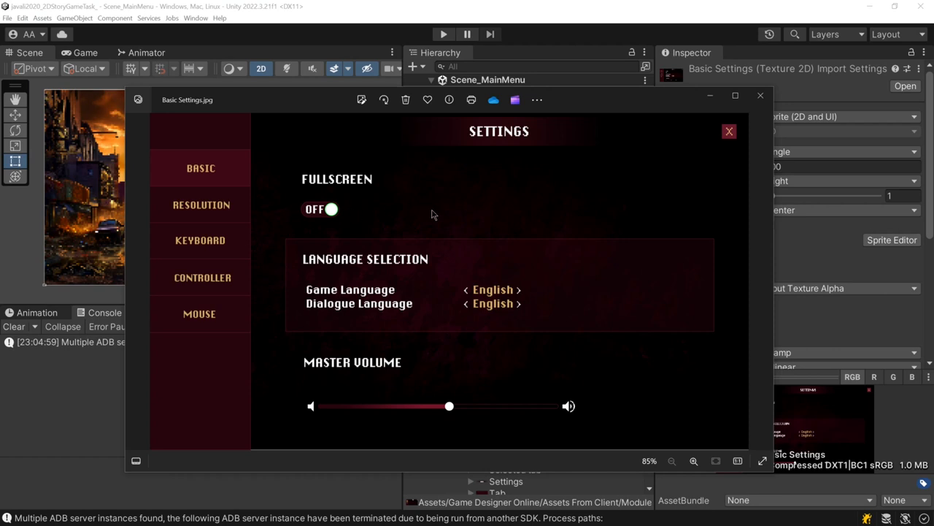
mouse_move(185, 212)
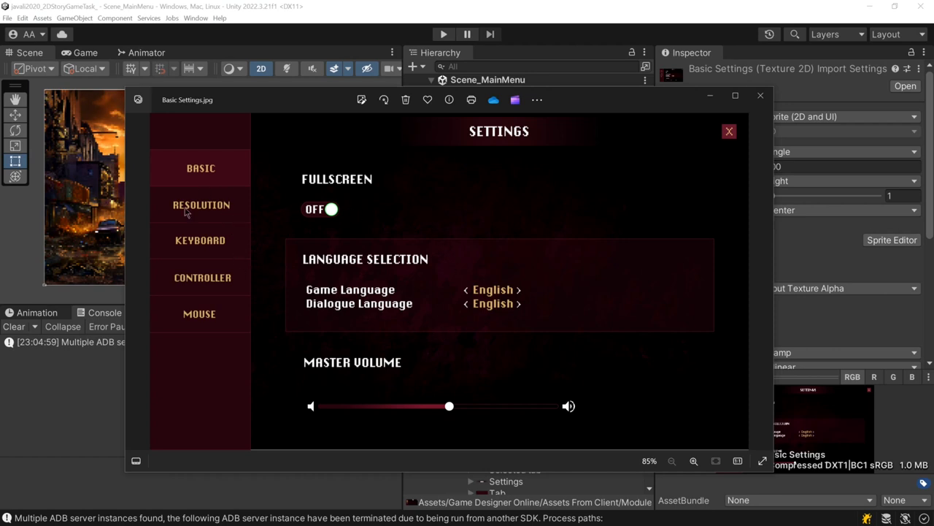
mouse_move(448, 220)
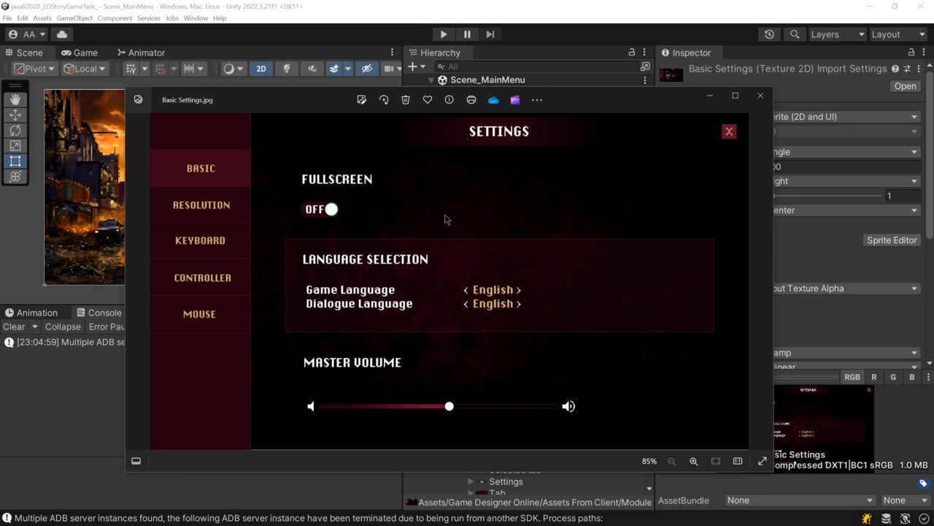
mouse_move(438, 219)
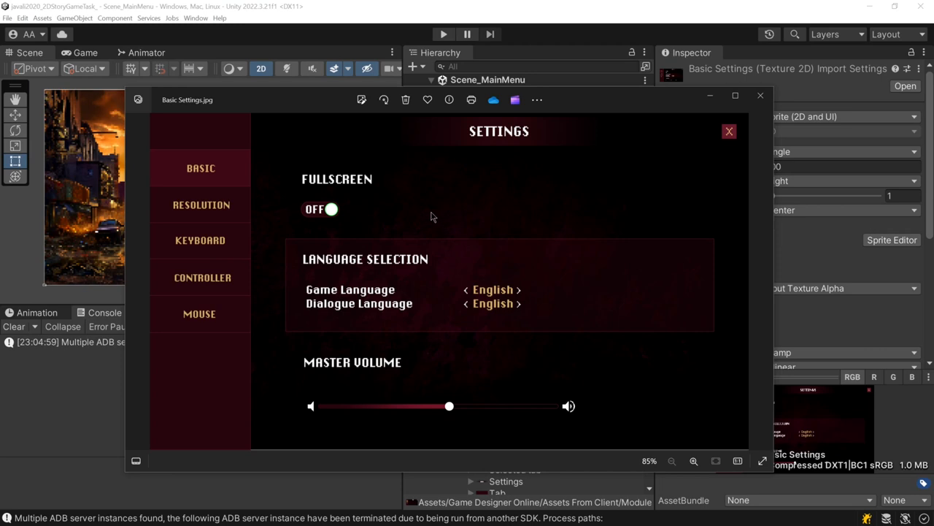
mouse_move(427, 215)
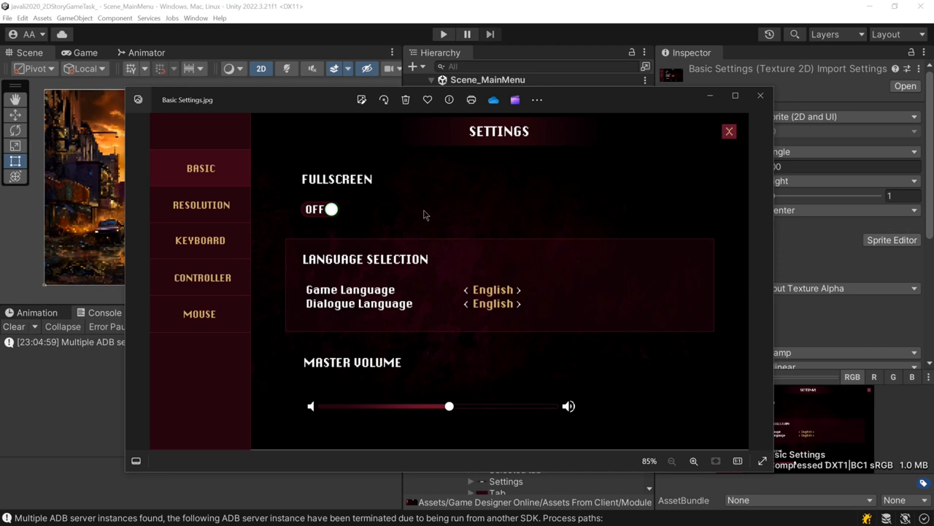
mouse_move(400, 328)
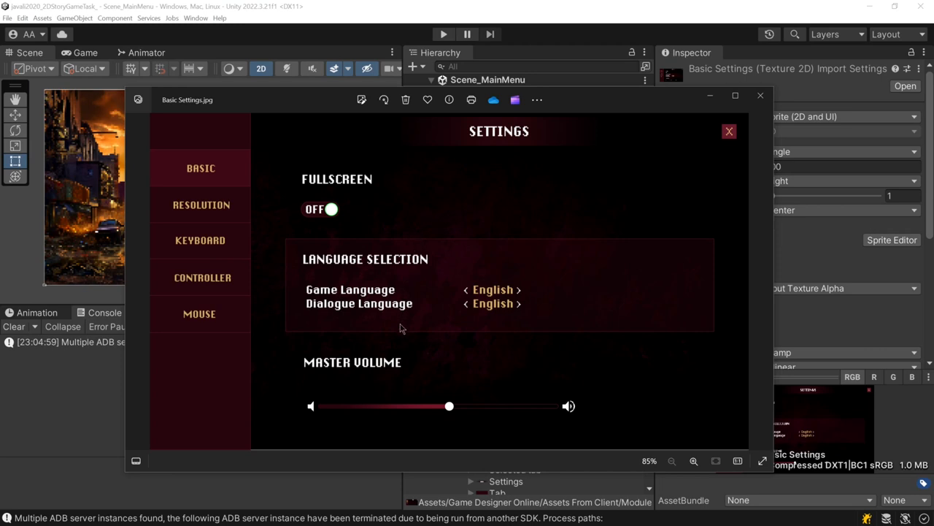
mouse_move(748, 110)
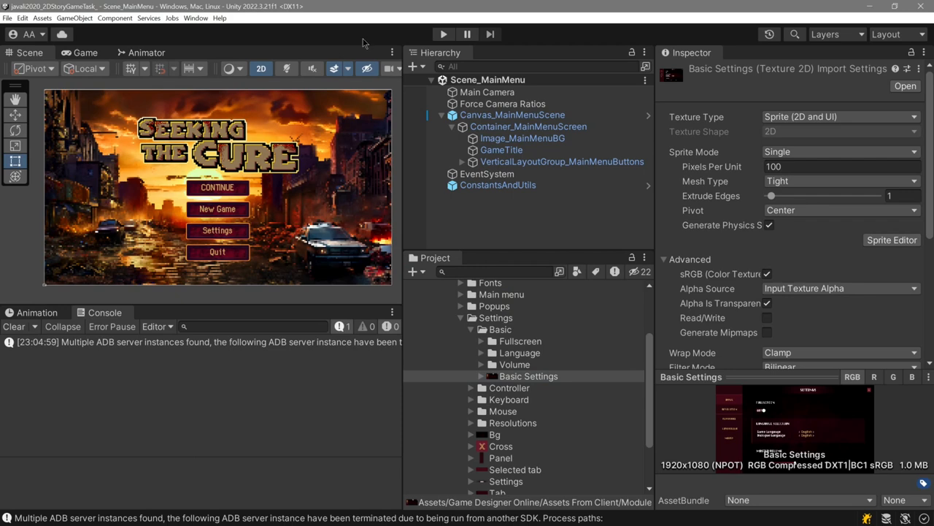
mouse_move(364, 42)
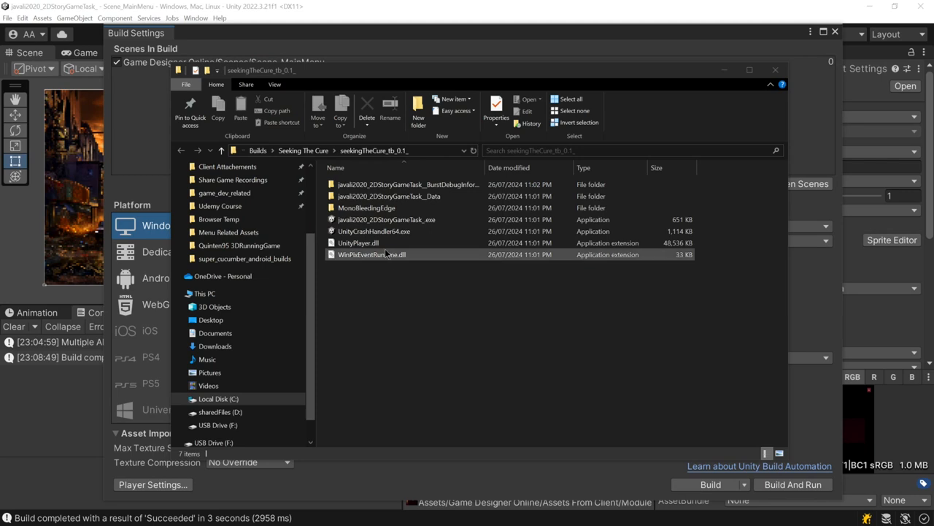
Step: Launch the built Seeking the Cure executable, dismiss the debugger notice, and close the build folder
double_click(386, 219)
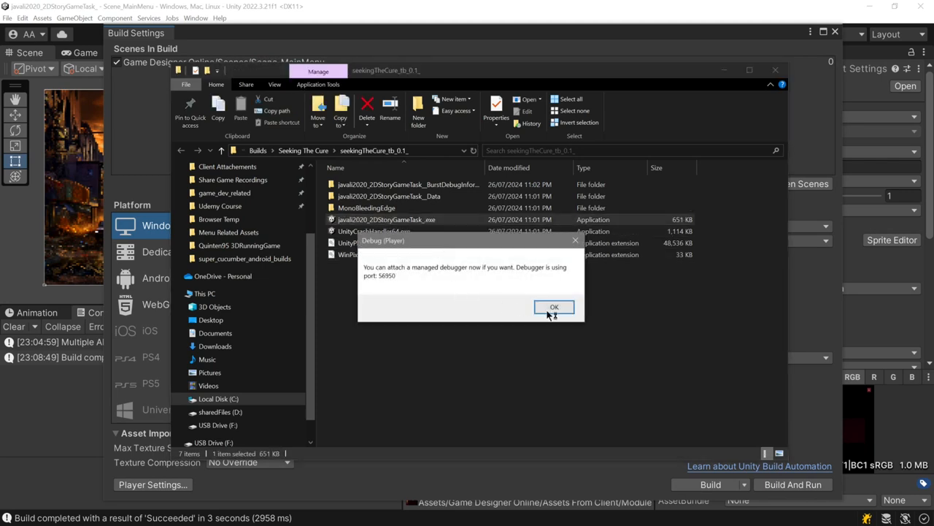
click(554, 306)
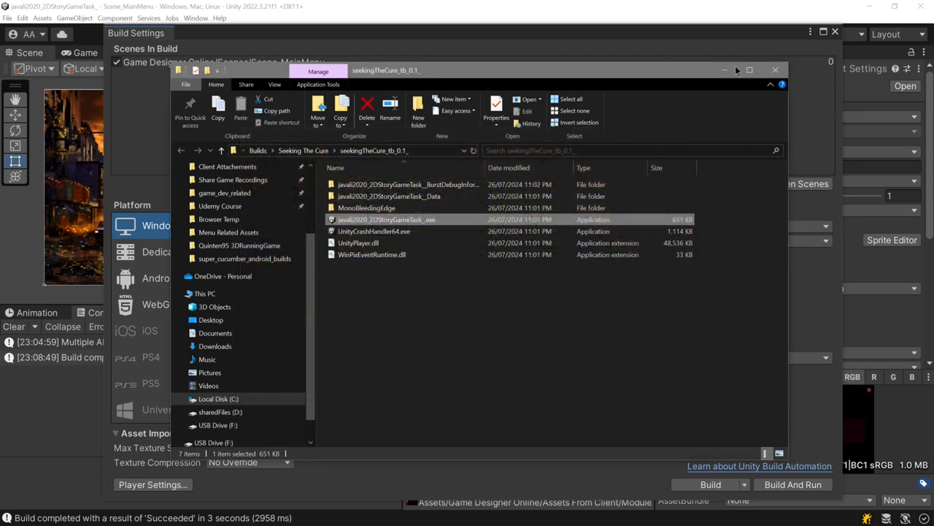
click(775, 69)
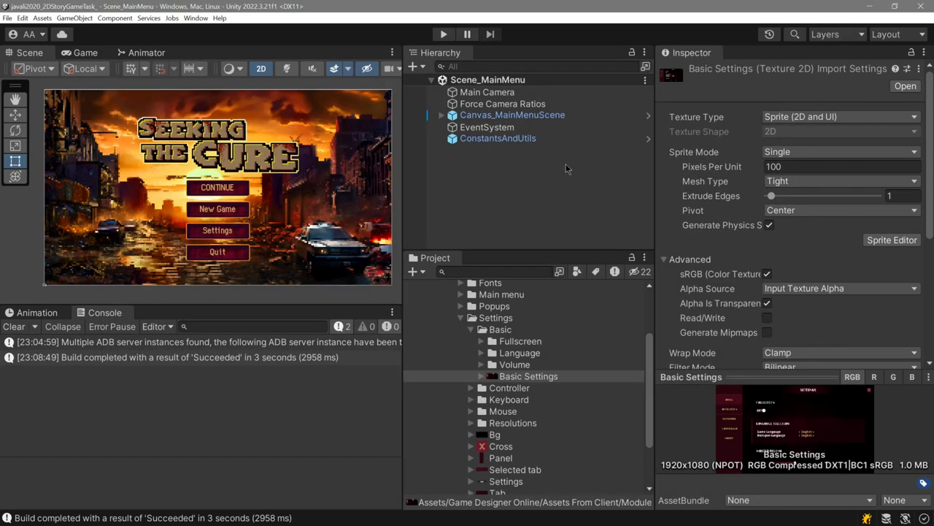
click(515, 364)
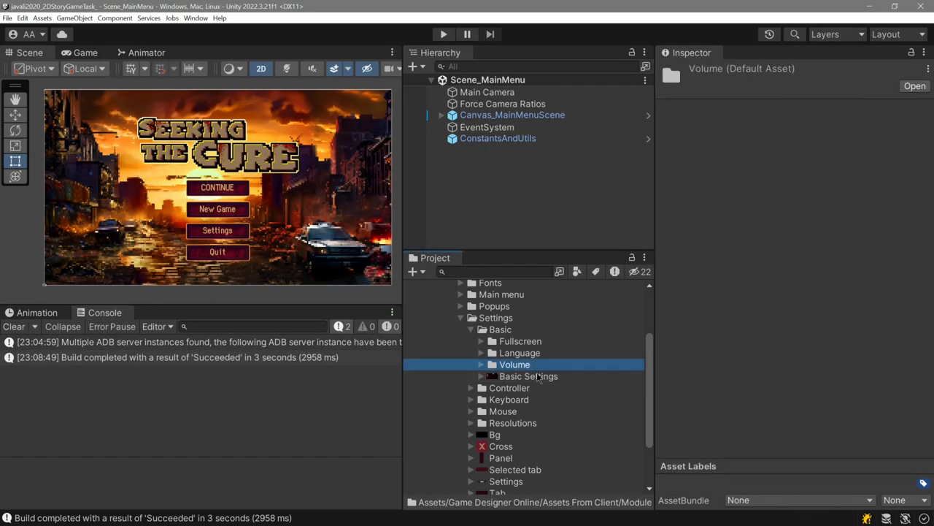
Step: Reopen the Basic Settings mockup in Photos to study fullscreen, language and volume options
double_click(528, 376)
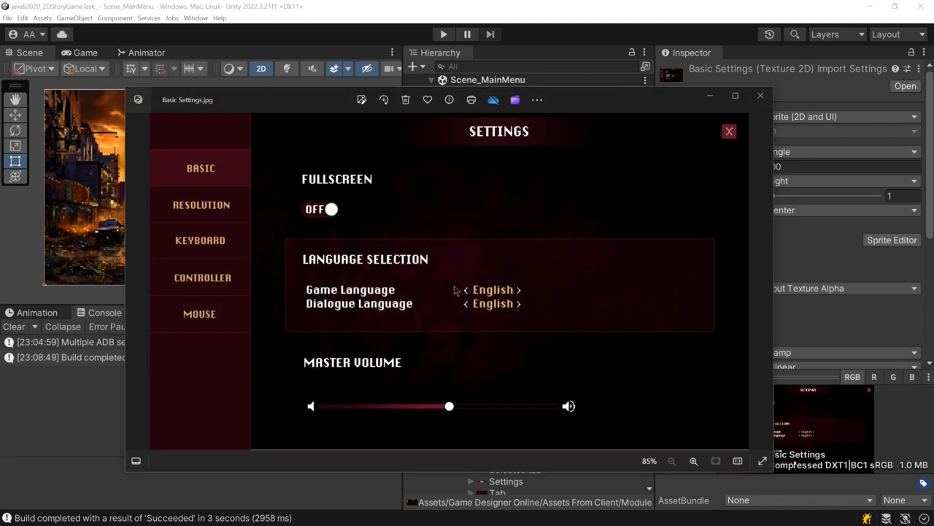
mouse_move(593, 264)
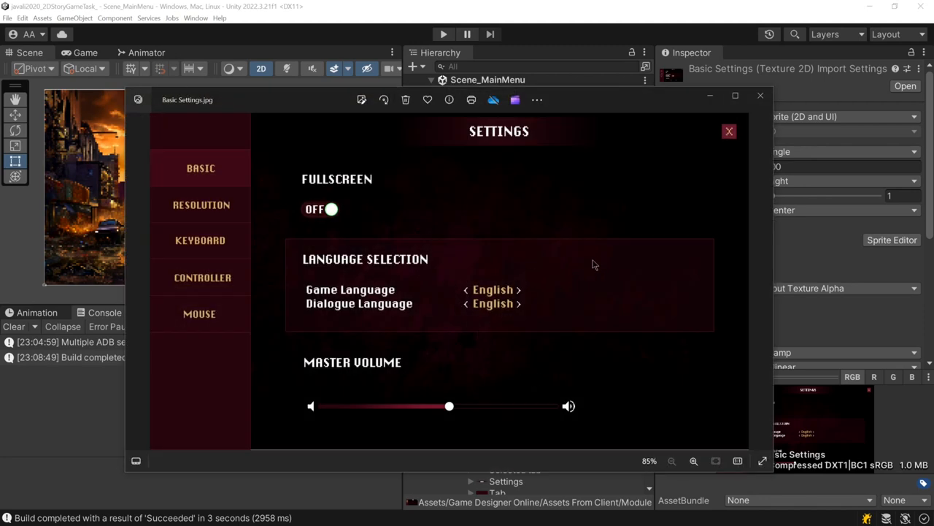
mouse_move(431, 241)
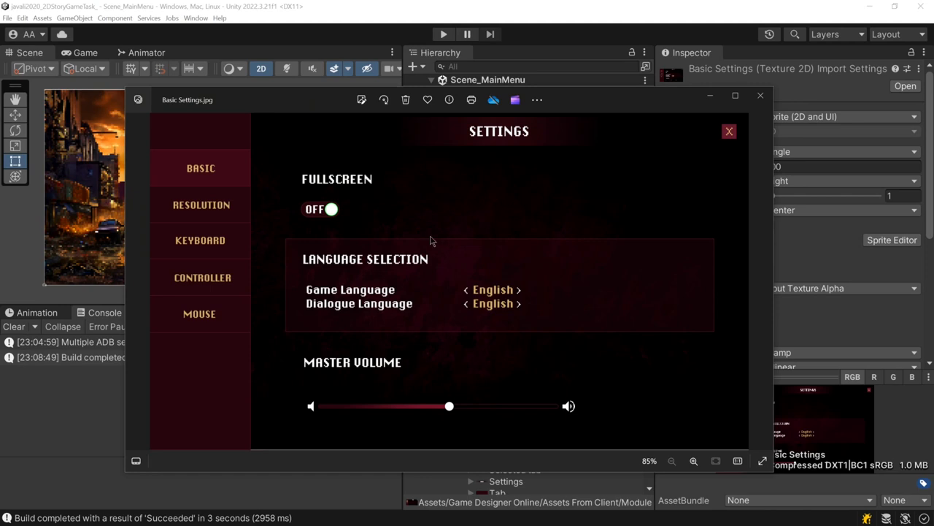
mouse_move(403, 222)
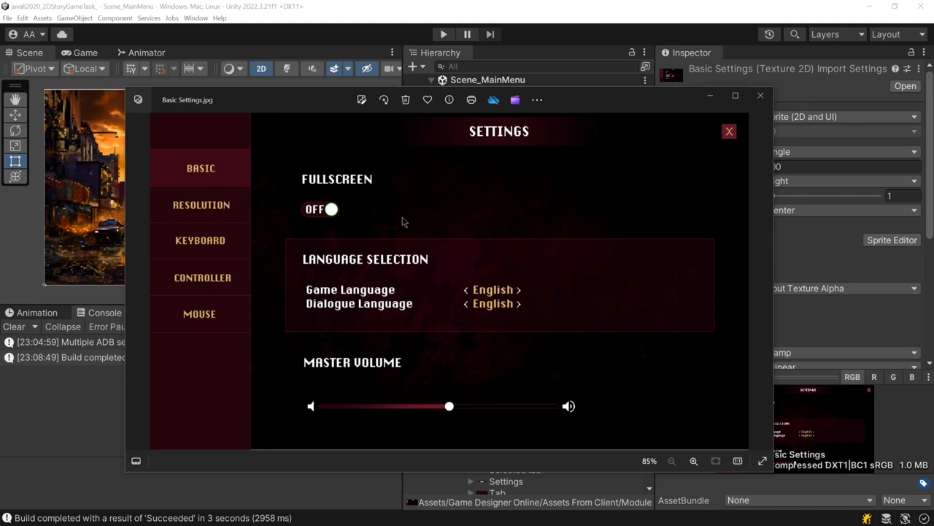
mouse_move(457, 224)
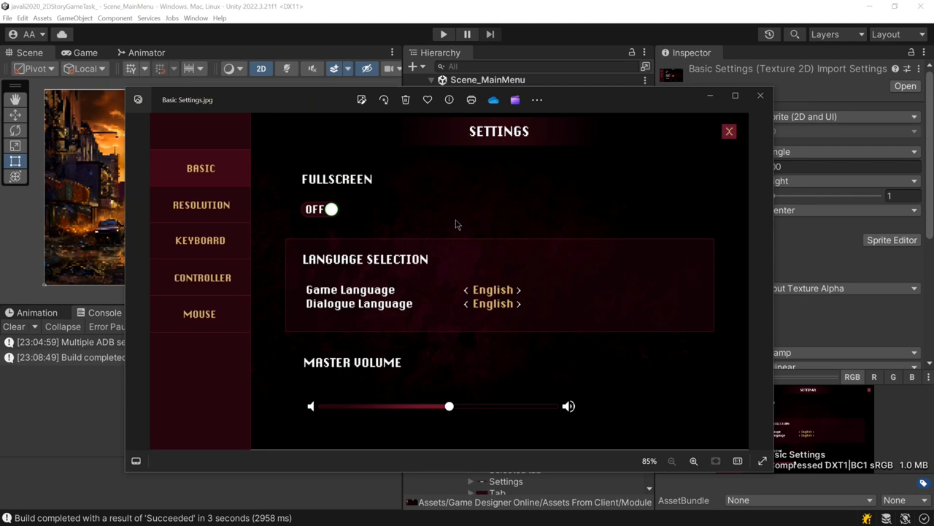
mouse_move(227, 175)
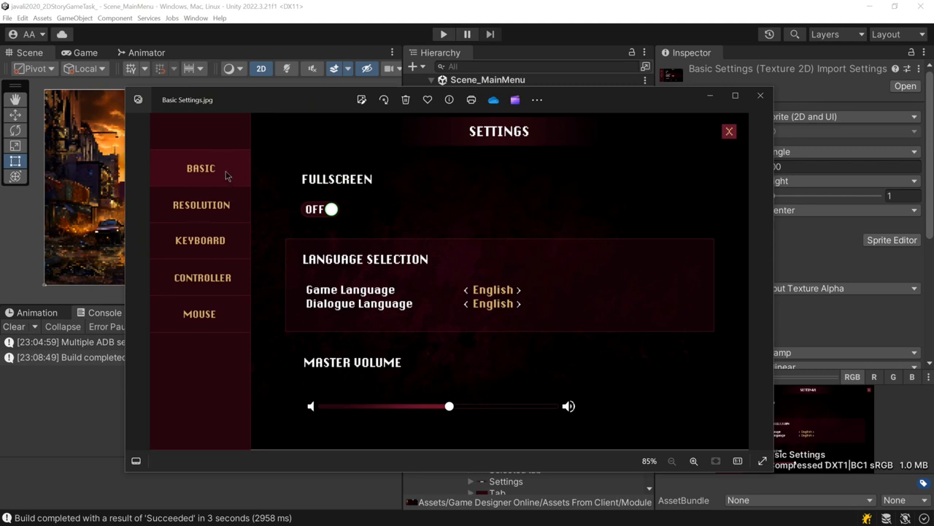
mouse_move(435, 217)
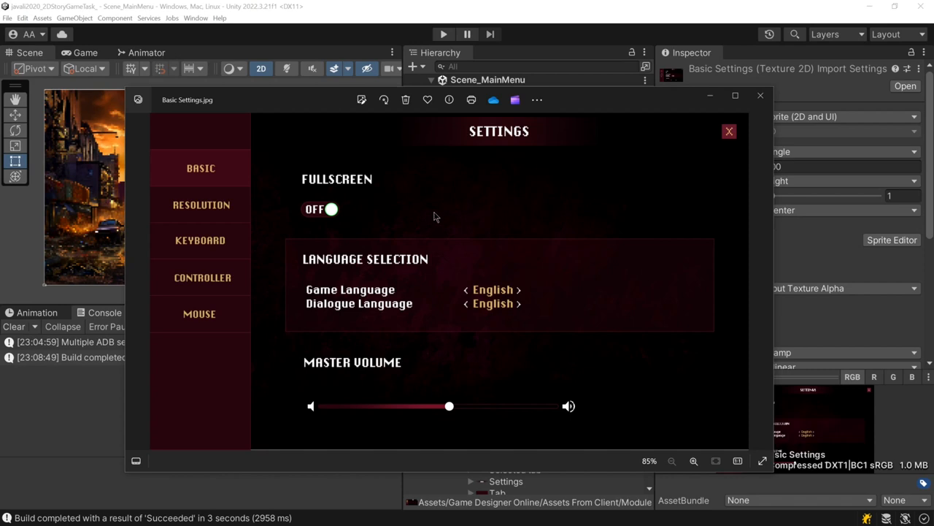
mouse_move(198, 150)
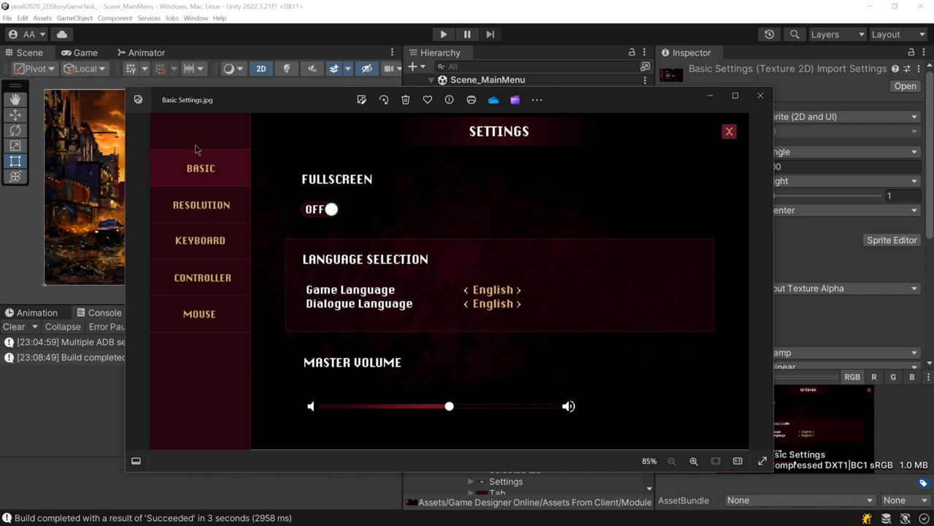
mouse_move(229, 301)
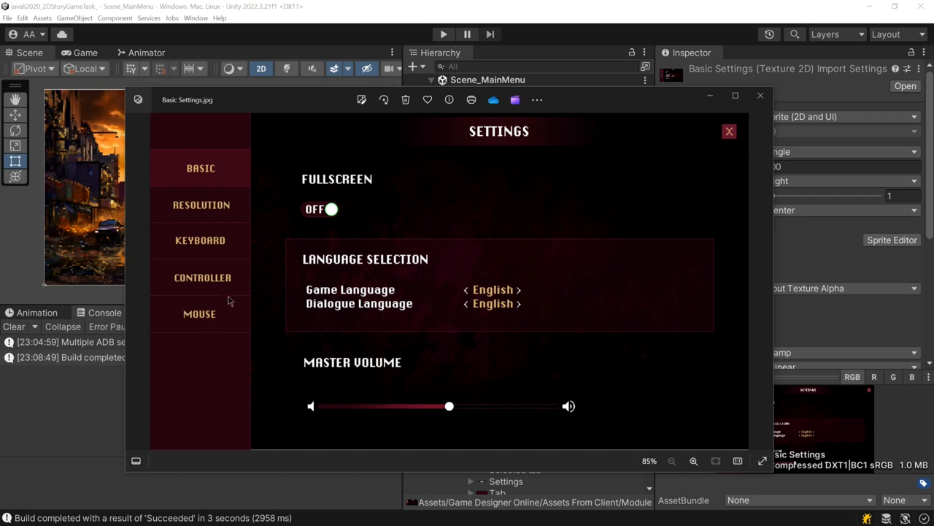
mouse_move(542, 229)
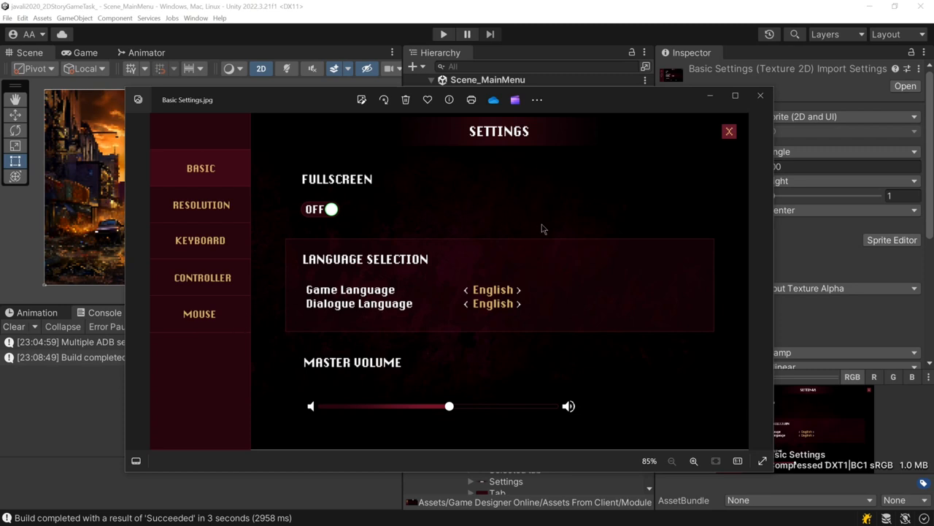
mouse_move(552, 202)
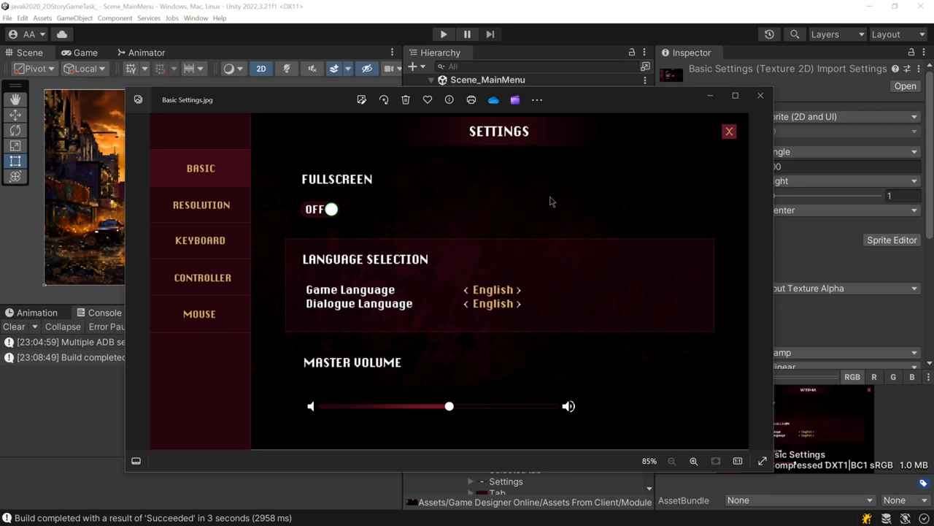
mouse_move(550, 204)
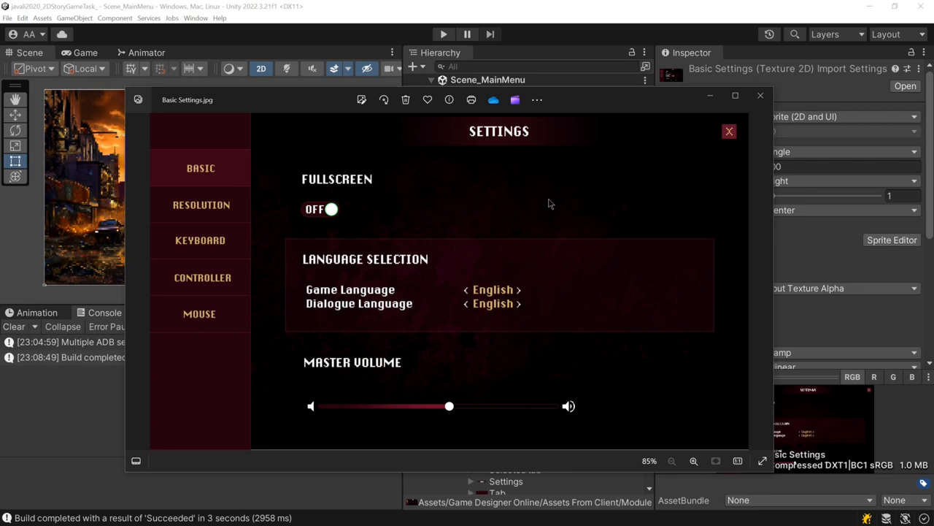
mouse_move(289, 229)
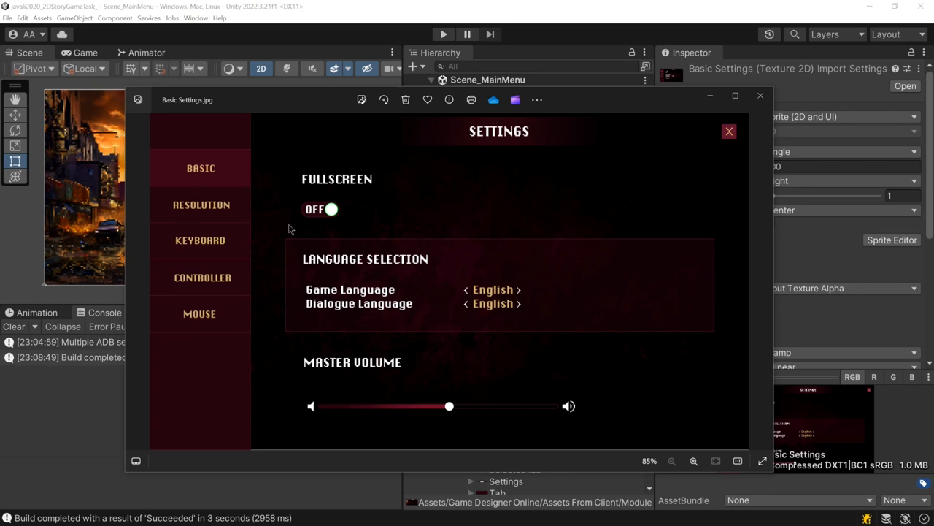
mouse_move(553, 212)
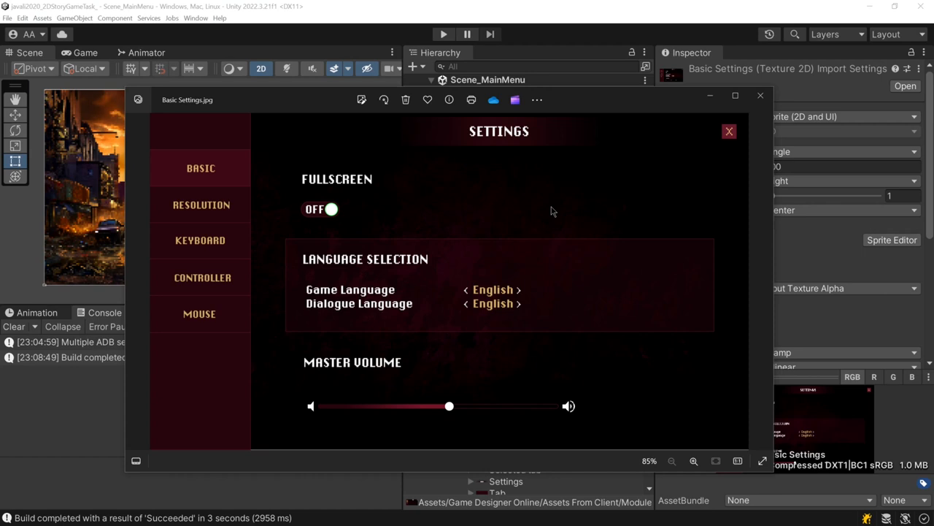
mouse_move(358, 208)
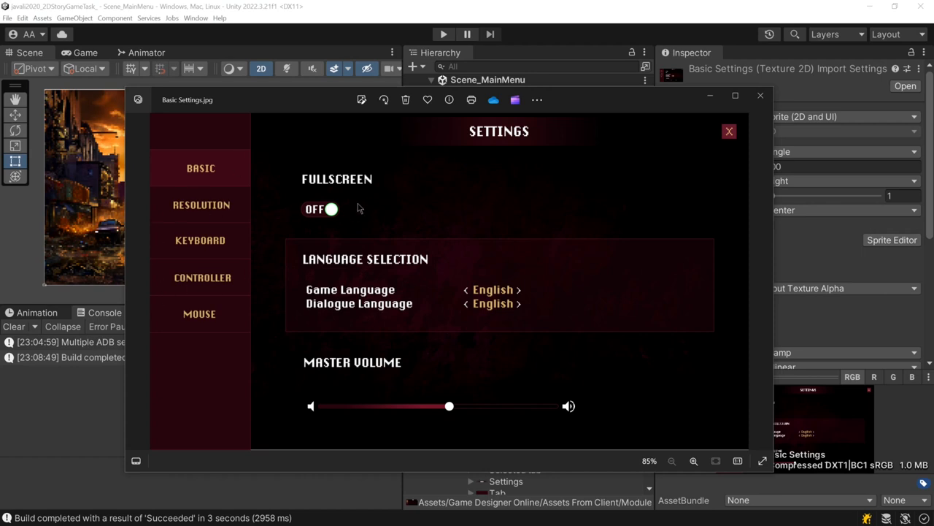
mouse_move(443, 202)
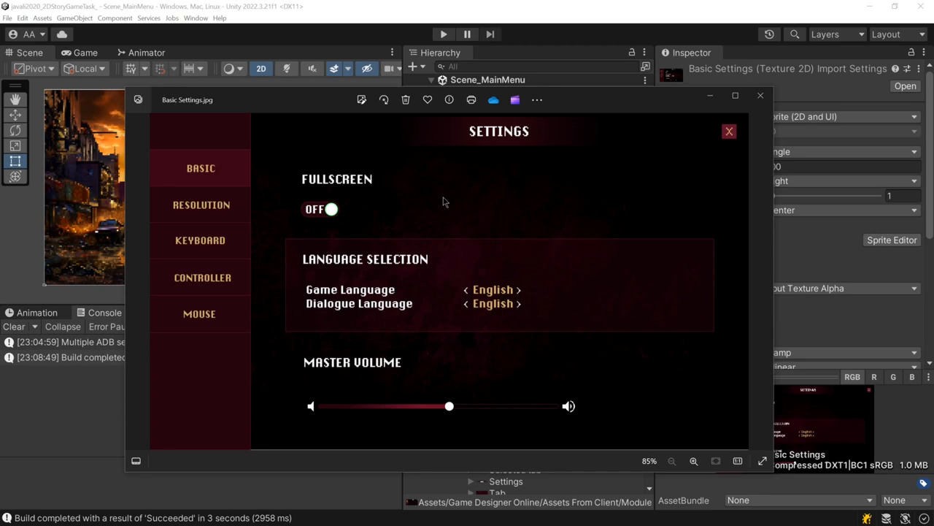